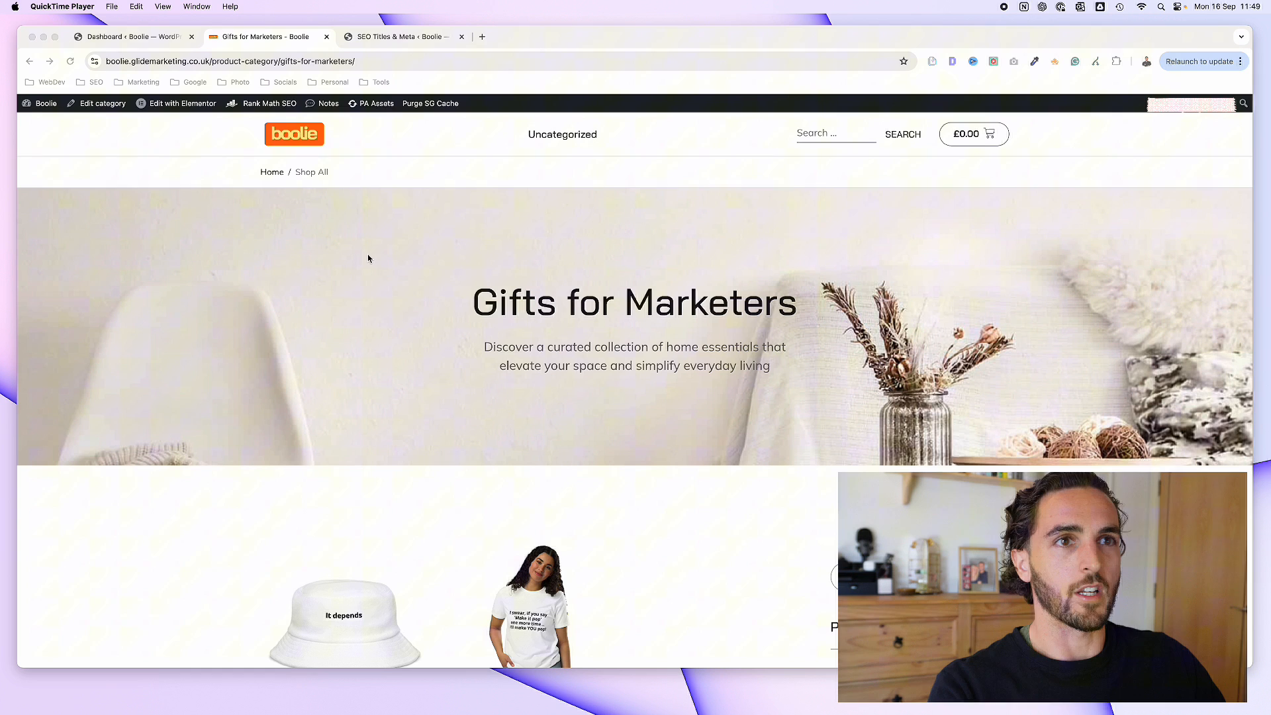
Step: Inspect the page's Rank Math SEO options to check whether it is marked noindex
left_click(270, 103)
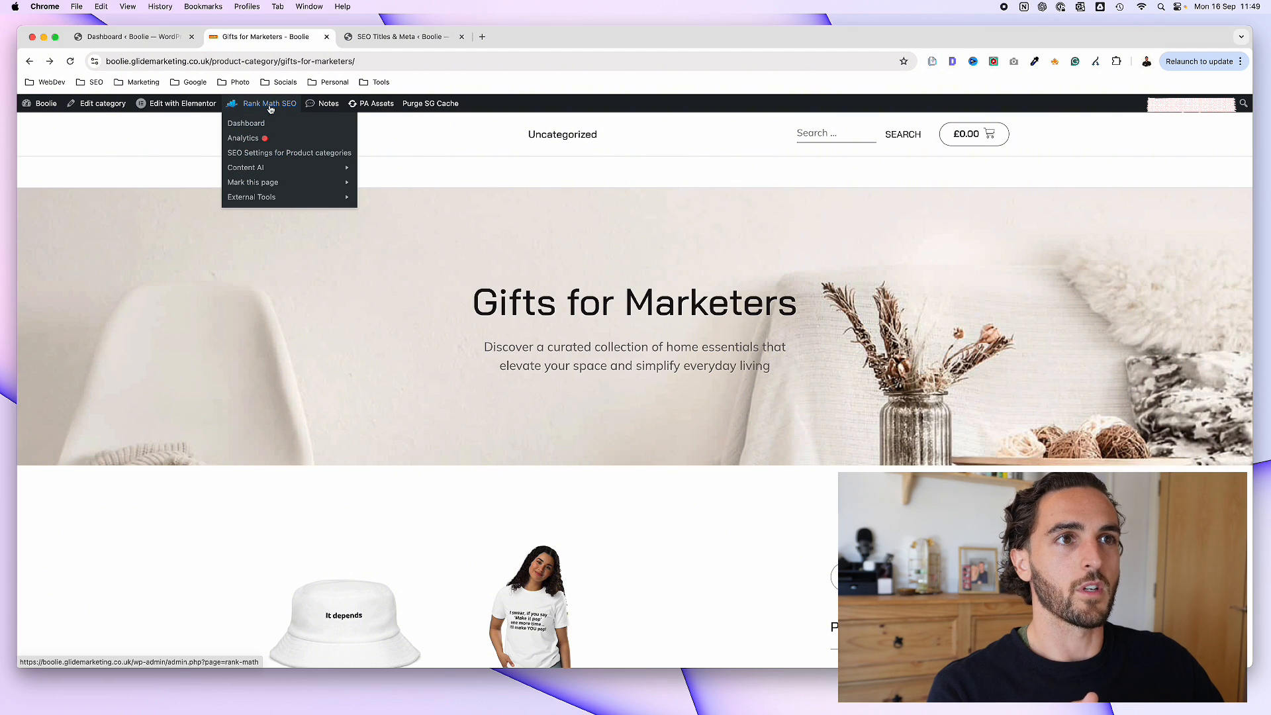
mouse_move(252, 182)
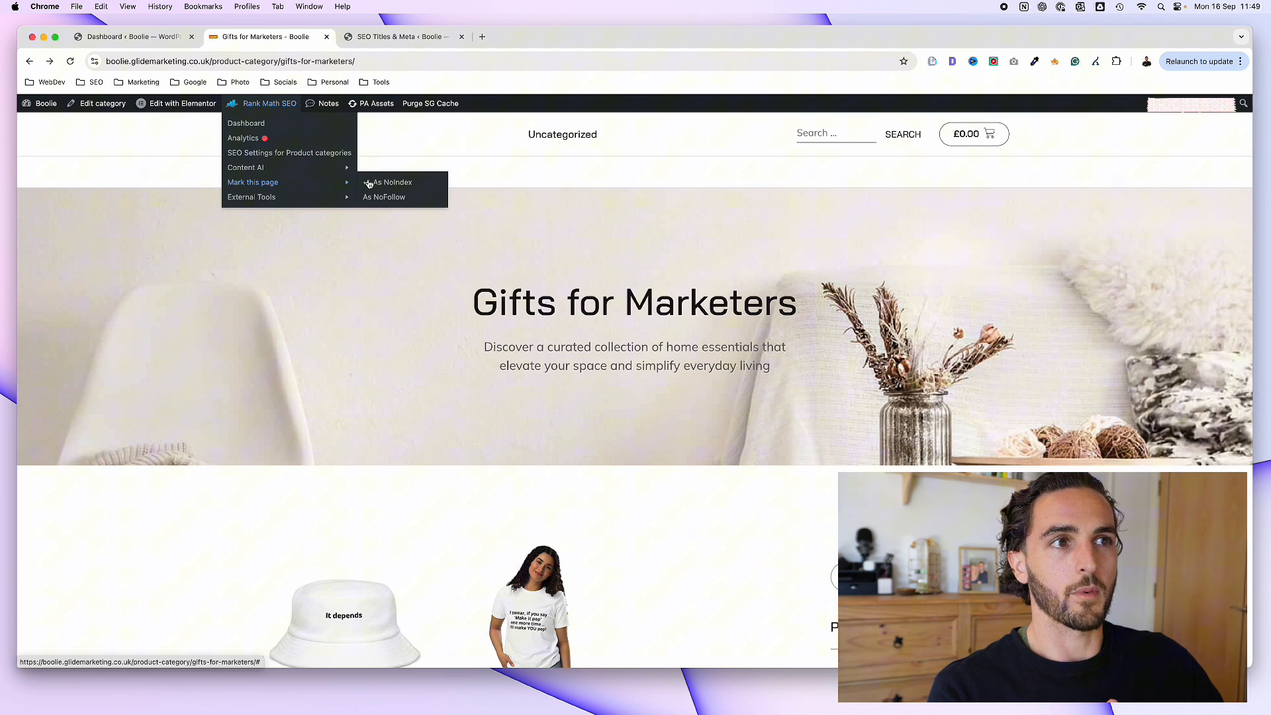
left_click(394, 181)
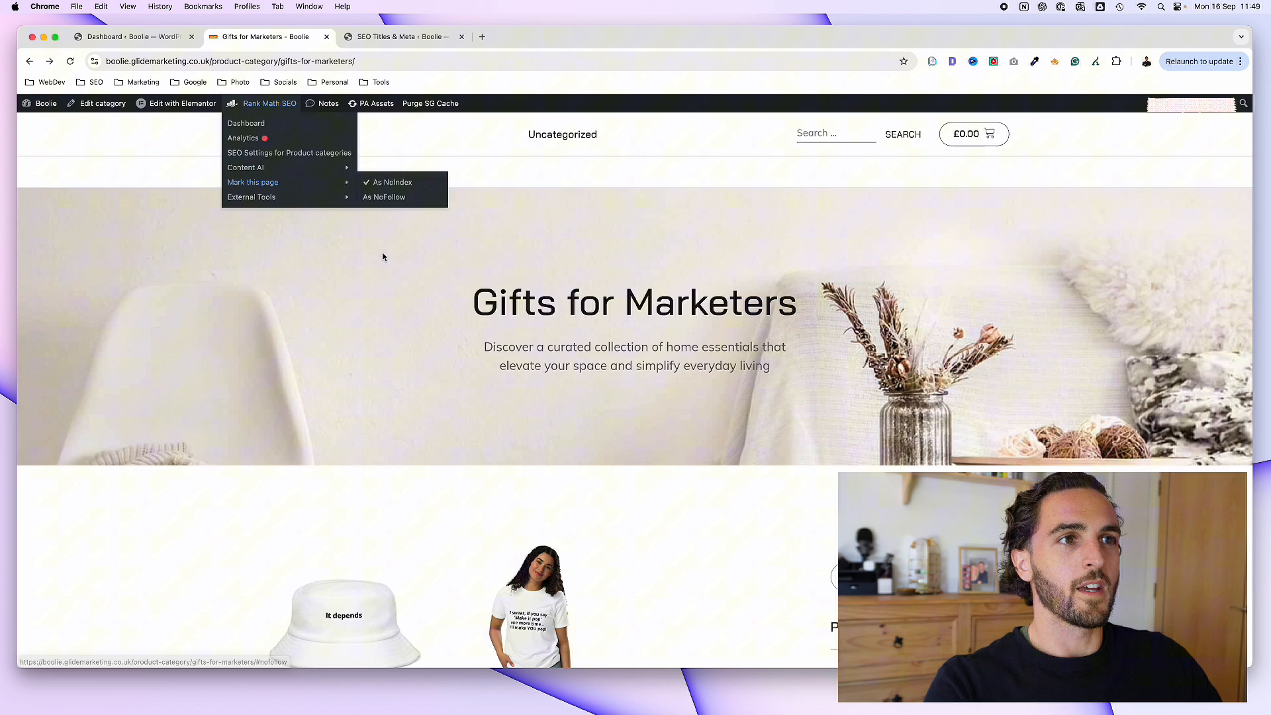
left_click(383, 258)
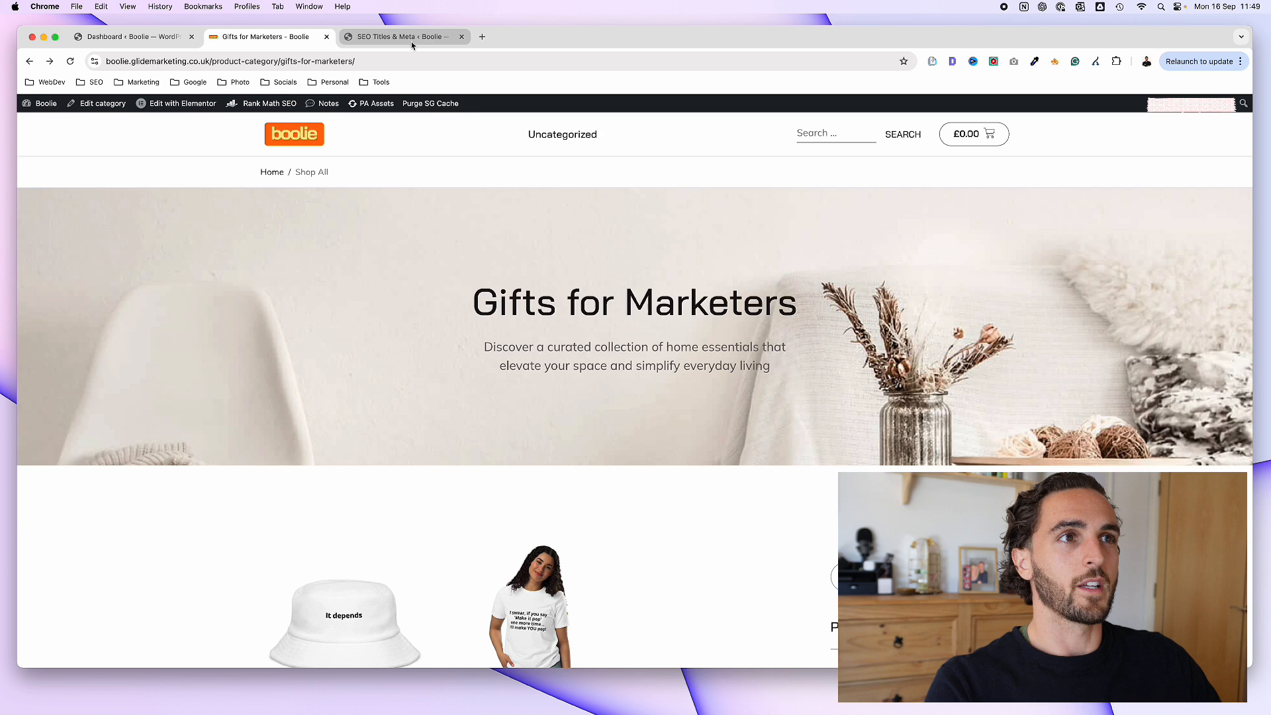
Step: In SEO Titles & Meta, switch off Noindex Empty Category and Tag Archives and save changes
left_click(397, 37)
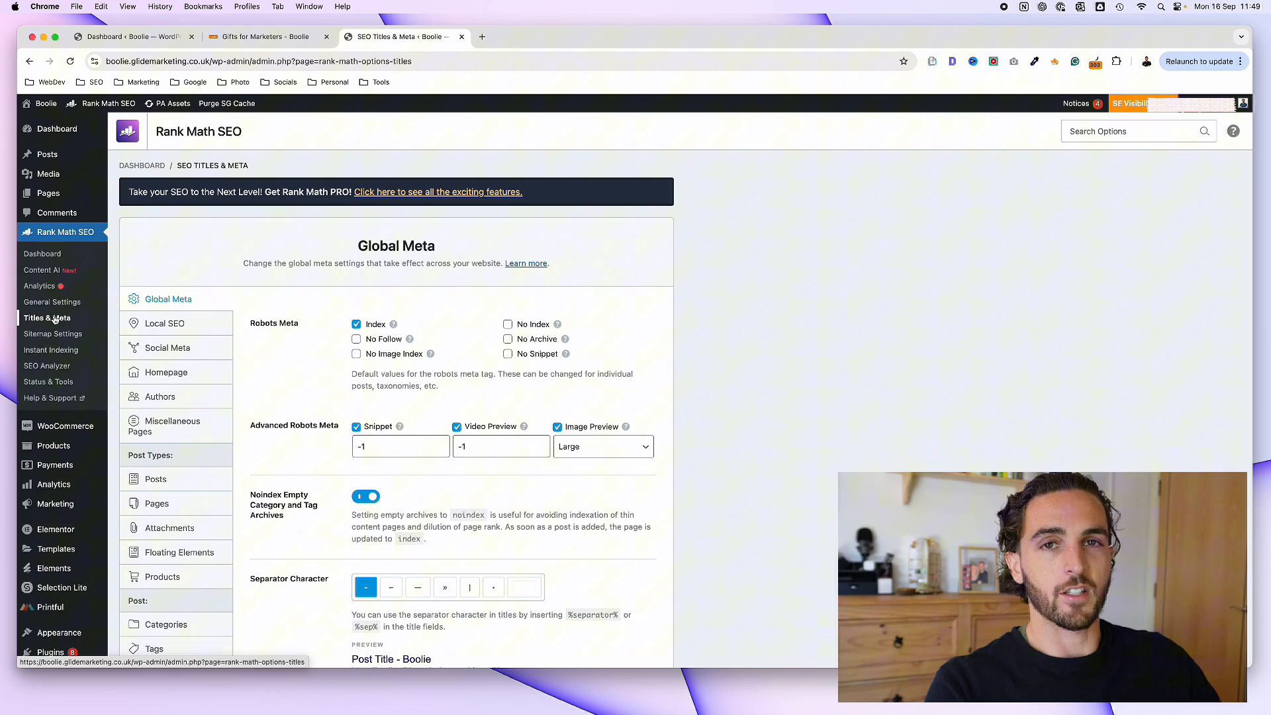
scroll("down", 3)
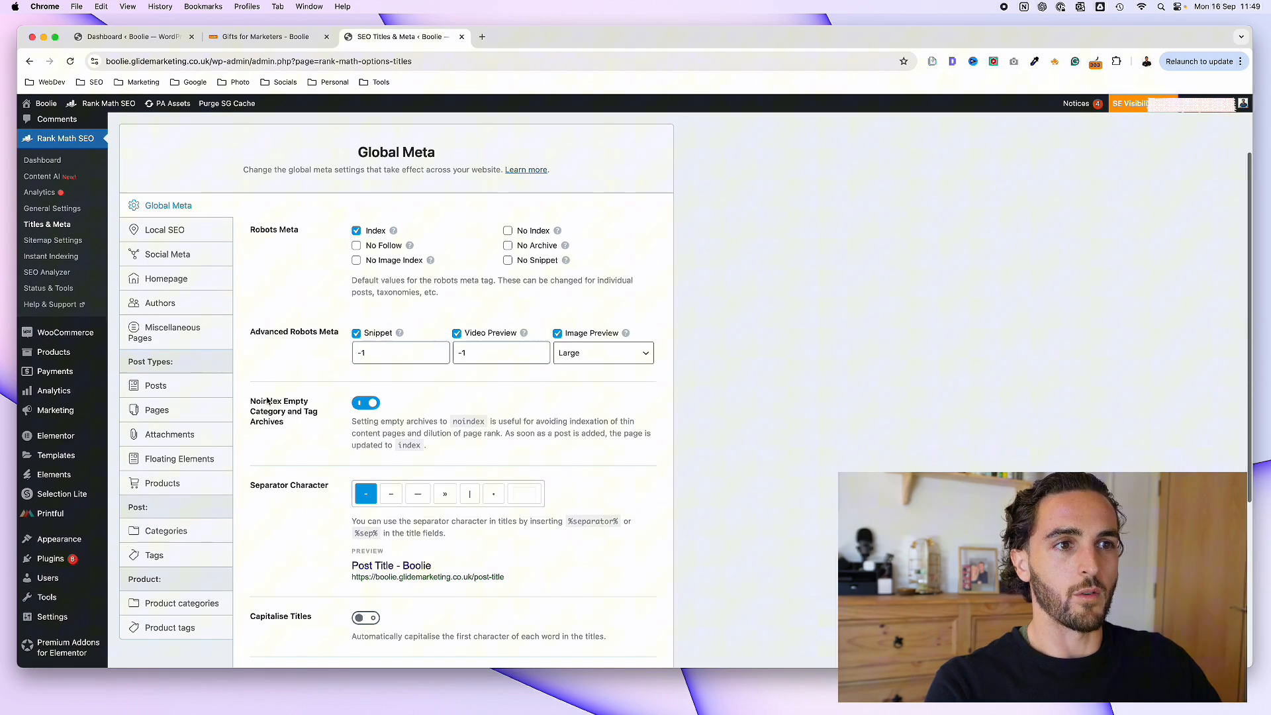
scroll("down", 3)
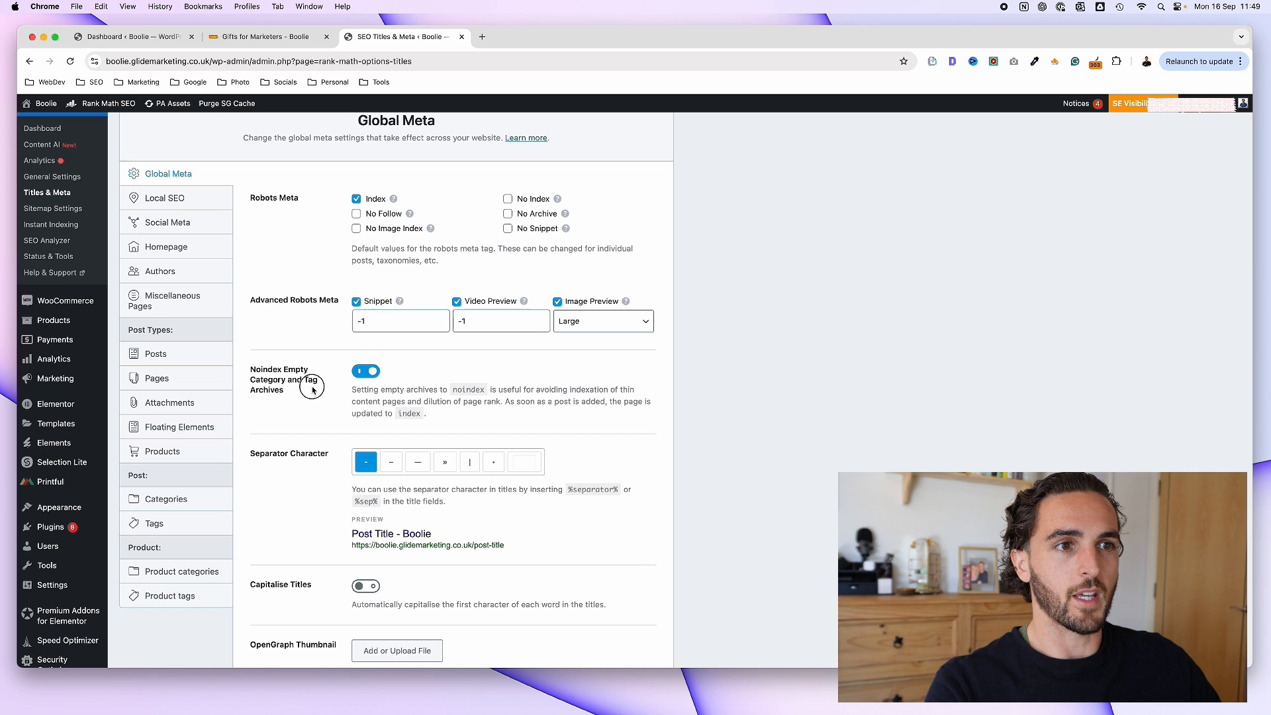
left_click(365, 372)
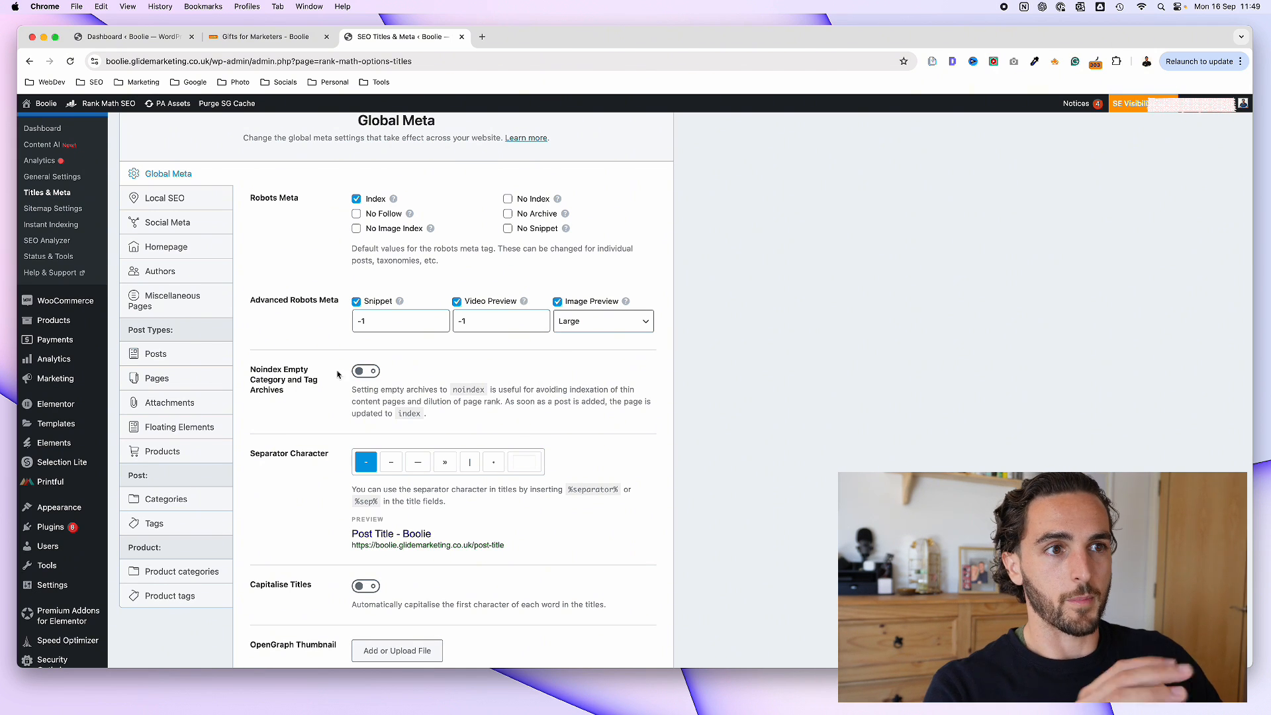
left_click(365, 370)
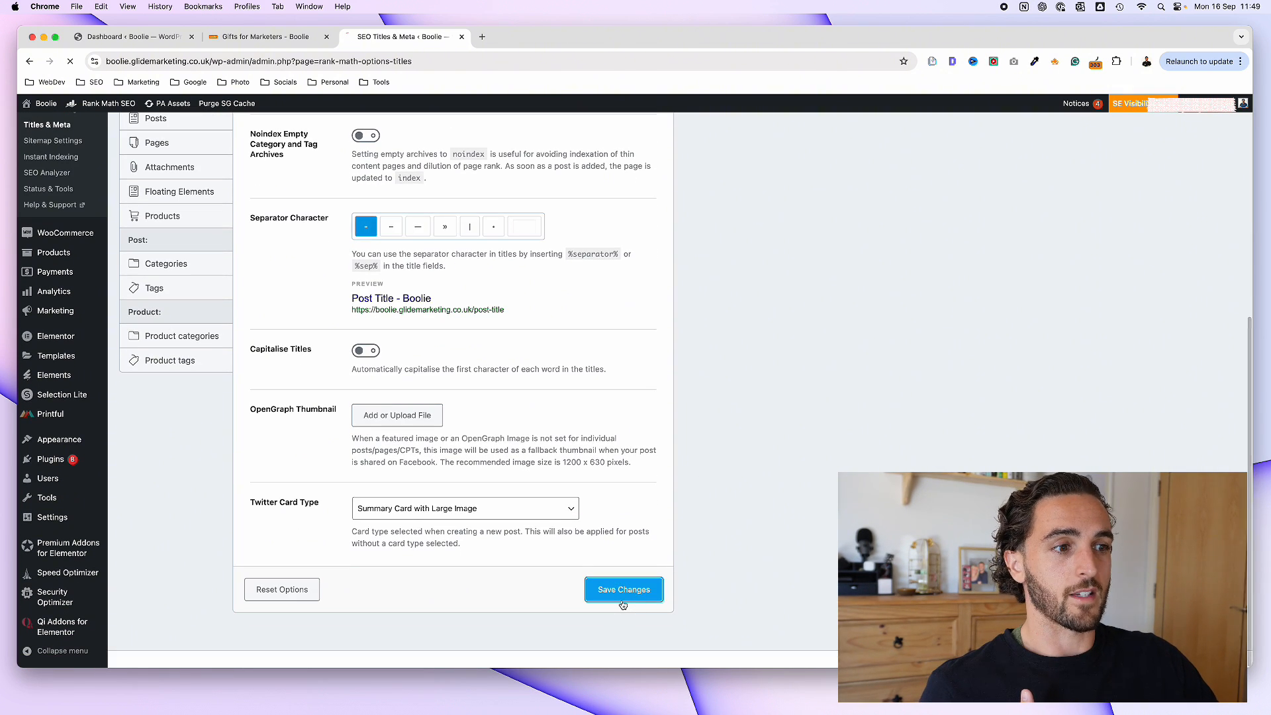
left_click(624, 589)
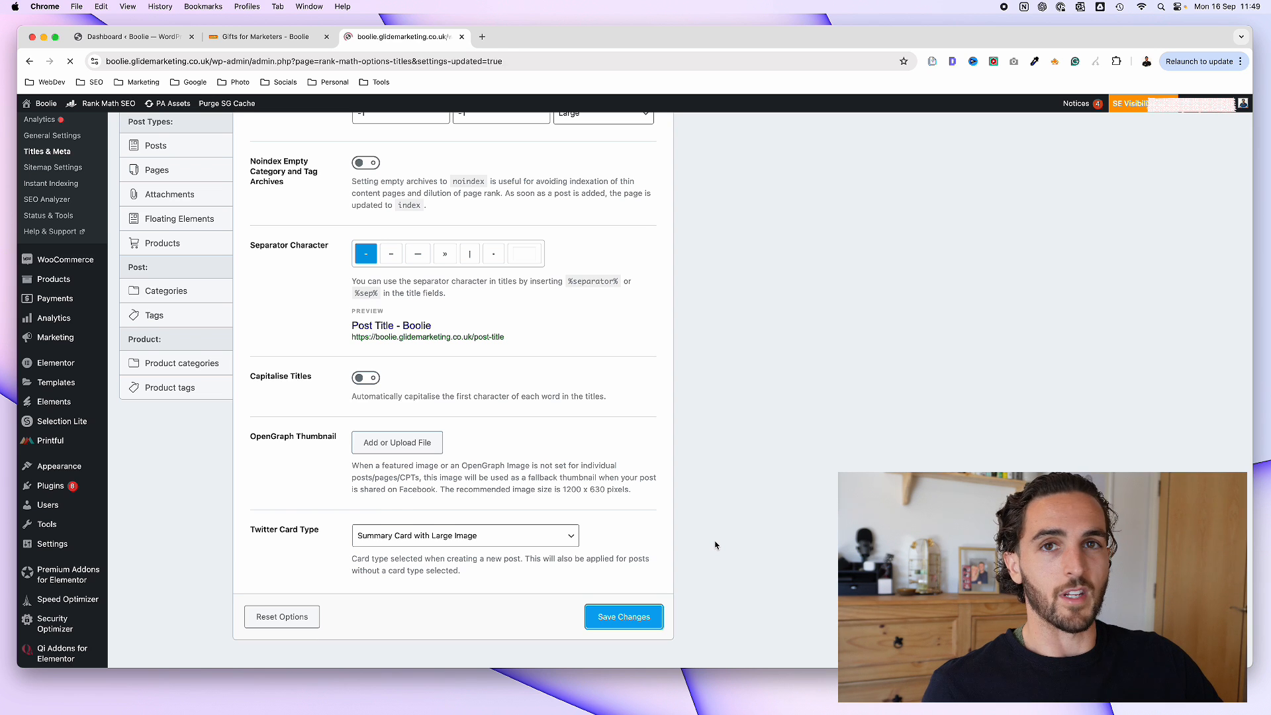
left_click(623, 617)
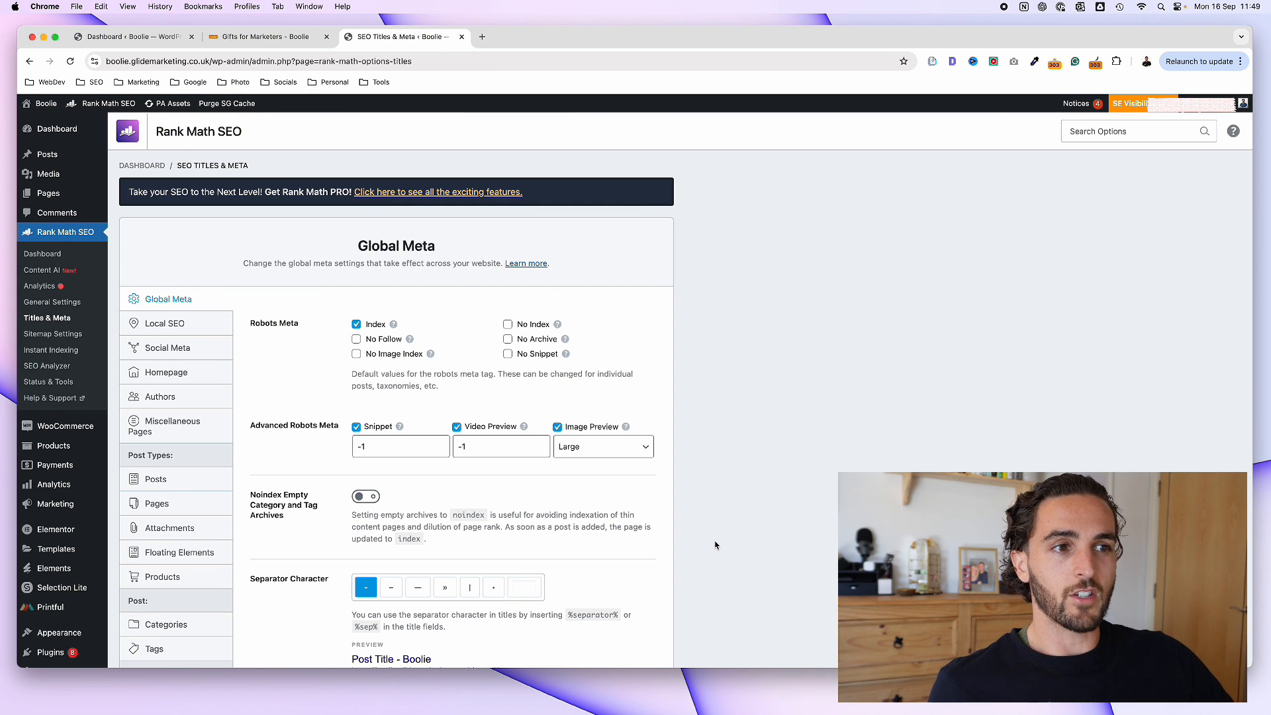